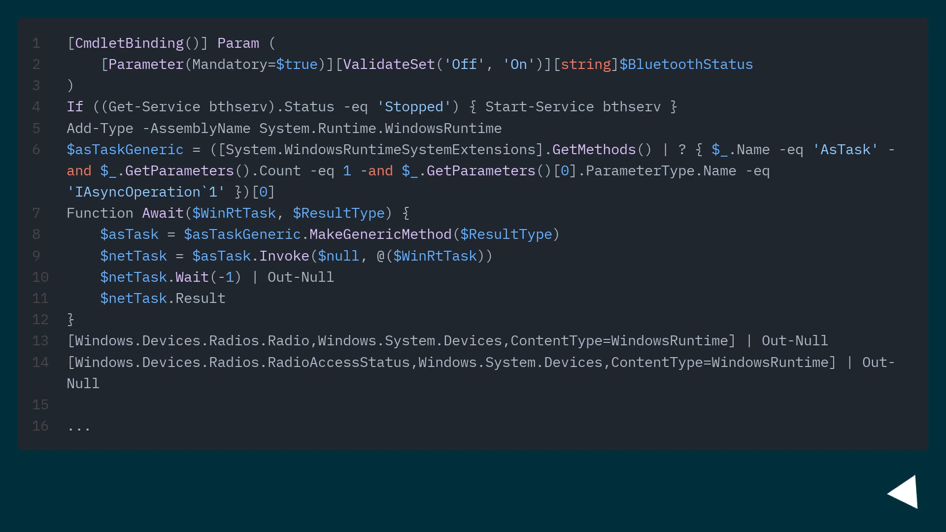
# Step: Advance to the second code slide with RequestAccessAsync, GetRadiosAsync and SetStateAsync
pyautogui.click(910, 500)
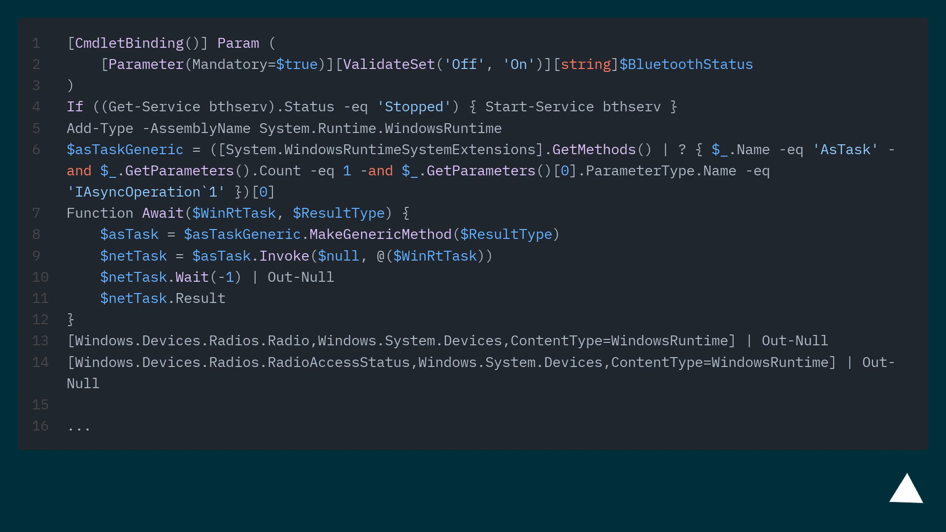
pyautogui.click(908, 496)
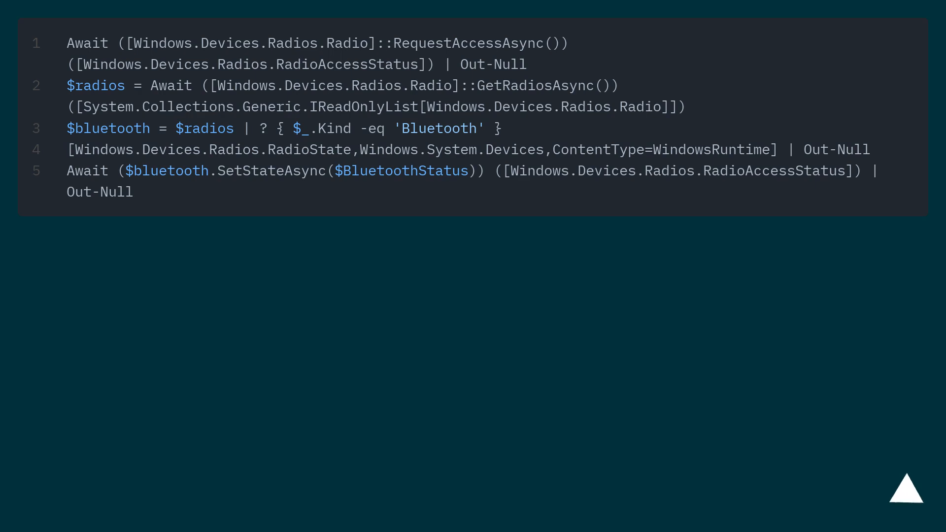
pyautogui.click(906, 494)
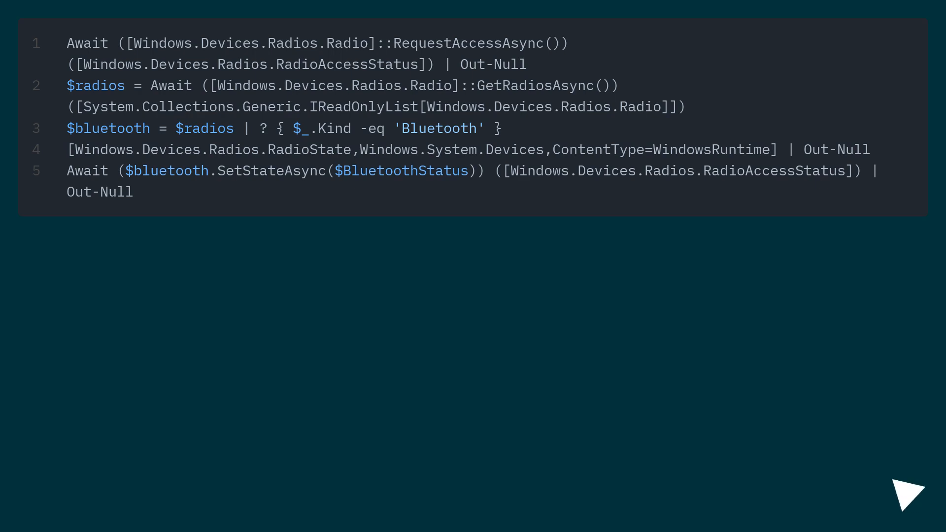
# Step: Advance to the slide on saving bluetooth.ps1 and running it with -BluetoothStatus On/Off
pyautogui.scroll(-3)
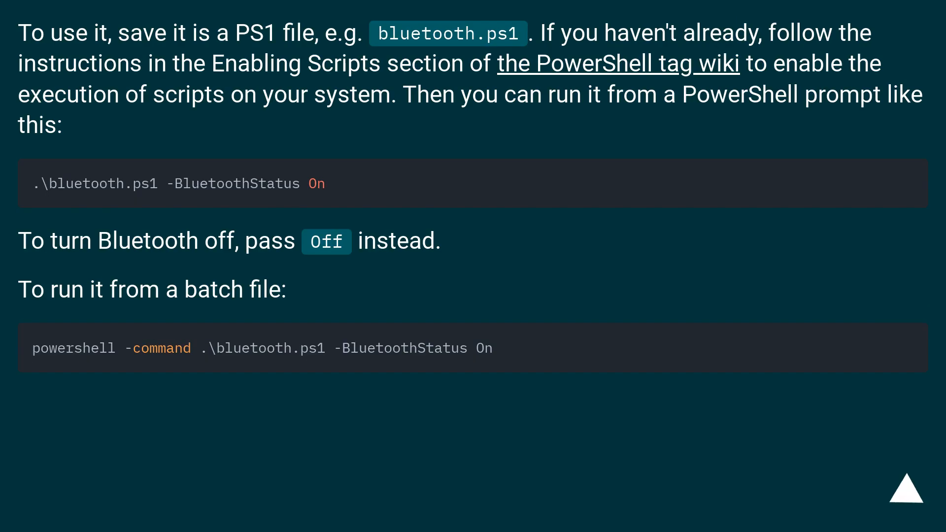
pyautogui.click(905, 495)
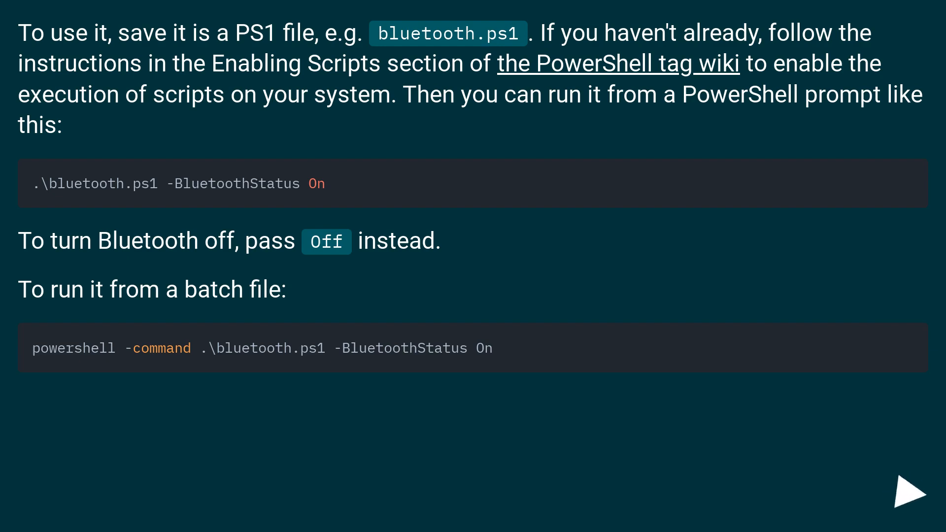
pyautogui.click(908, 496)
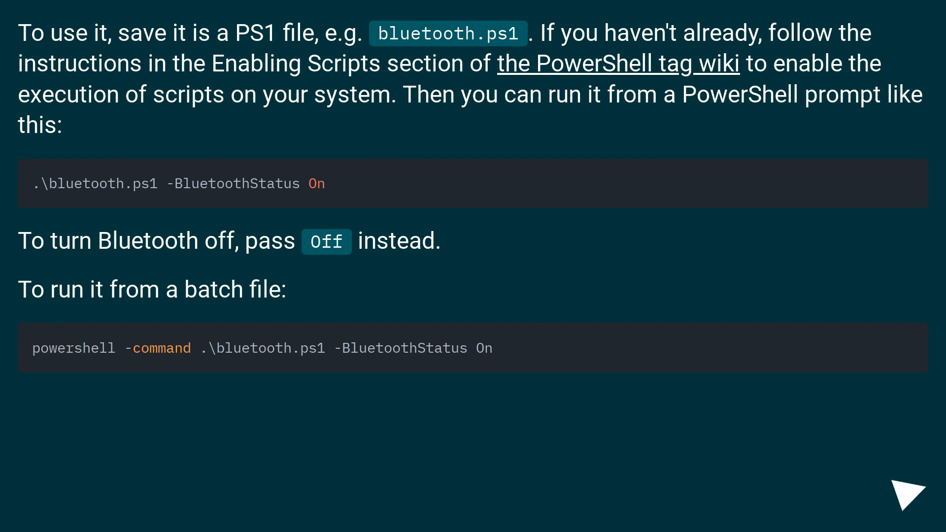
pyautogui.click(908, 499)
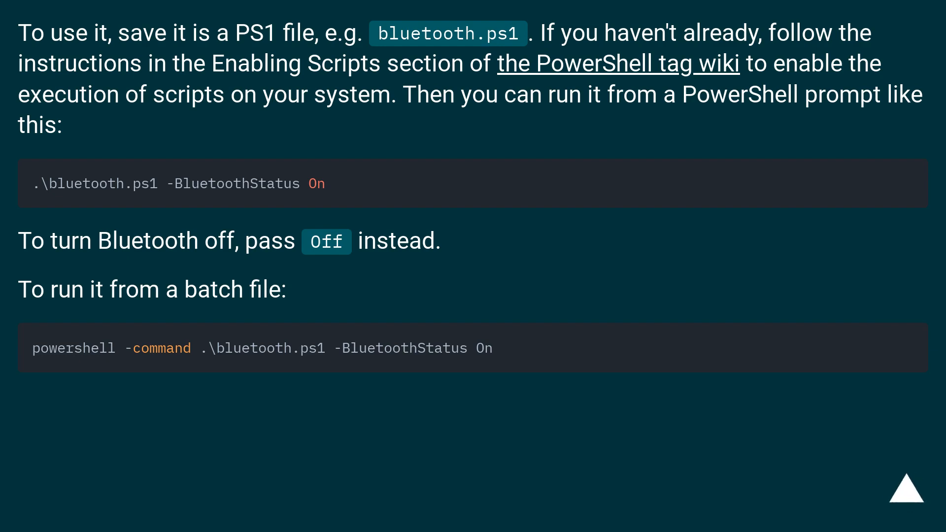
pyautogui.click(905, 492)
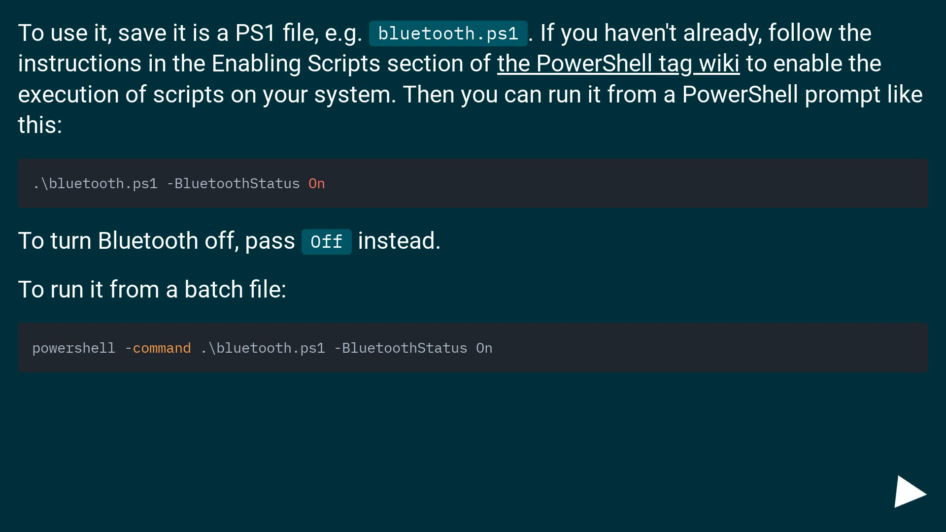
pyautogui.click(911, 495)
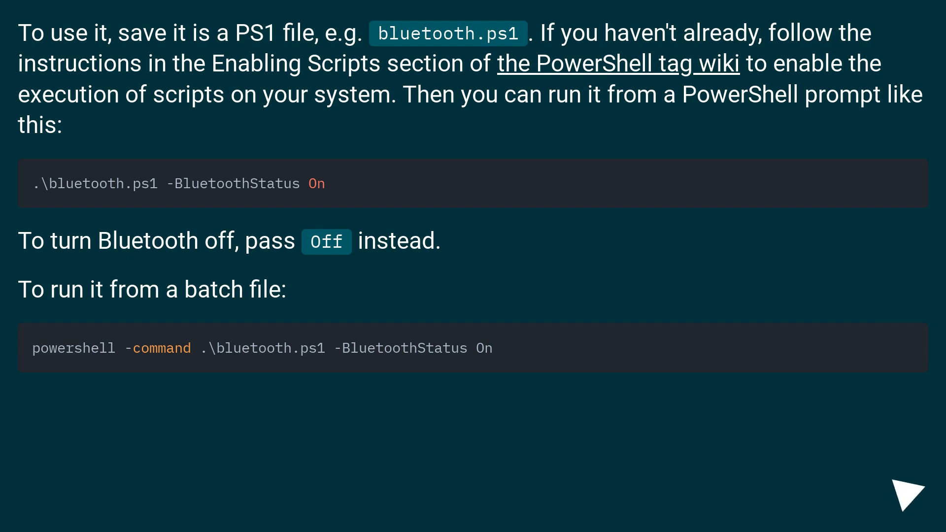
pyautogui.click(908, 497)
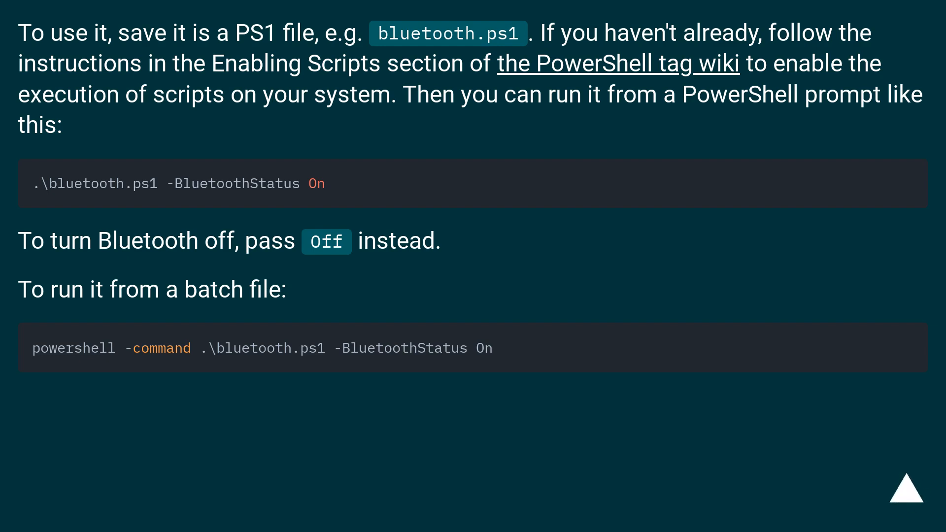
pyautogui.click(906, 497)
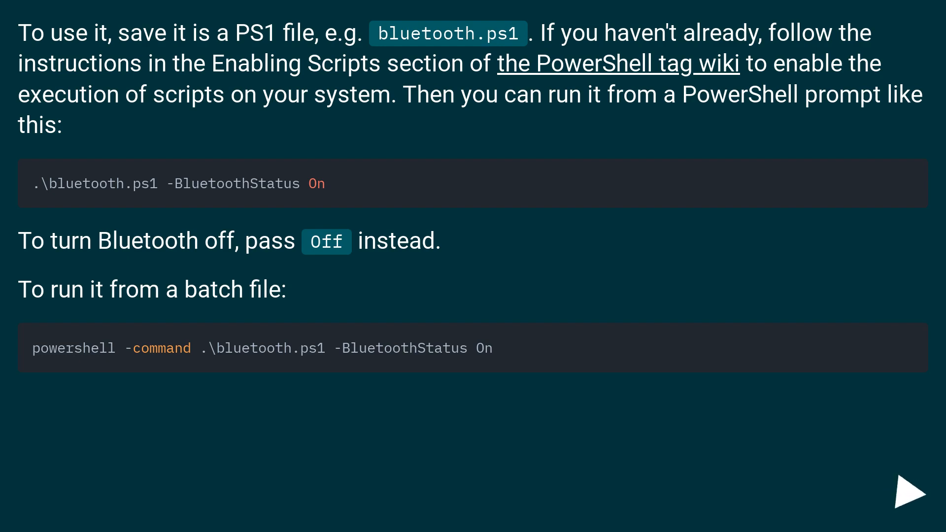
pyautogui.click(911, 495)
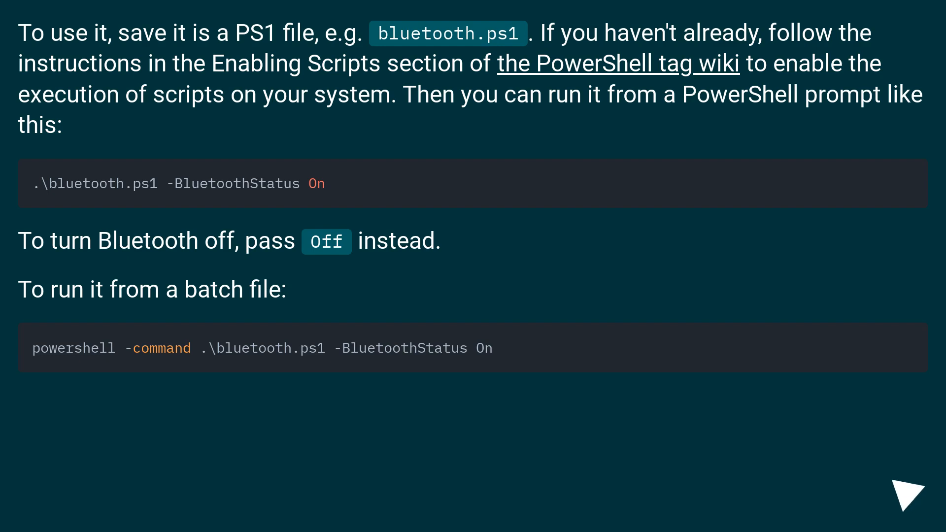
pyautogui.click(905, 495)
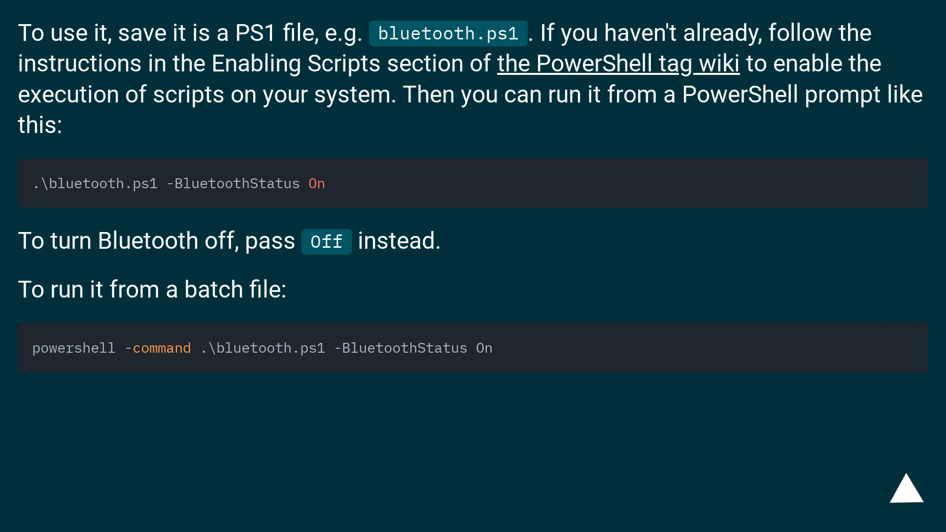